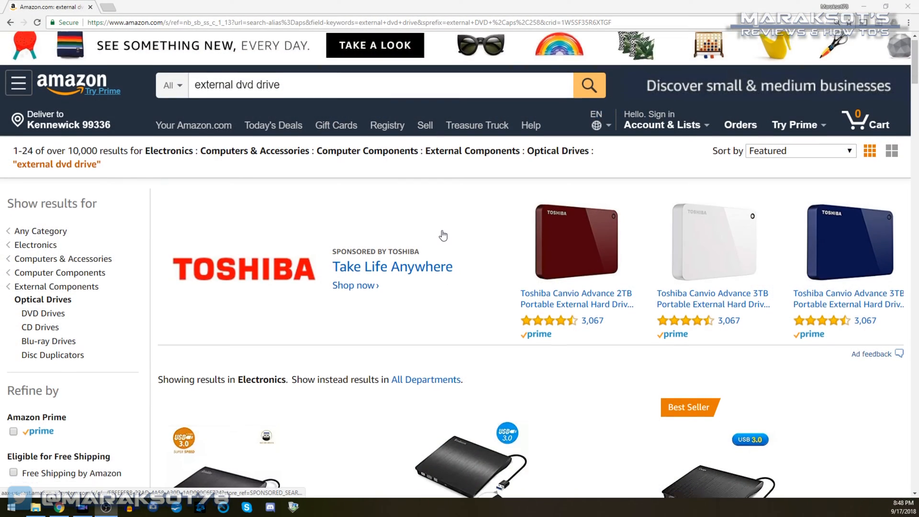
{"action": "scroll", "scroll_direction": "down", "scroll_amount": 3}
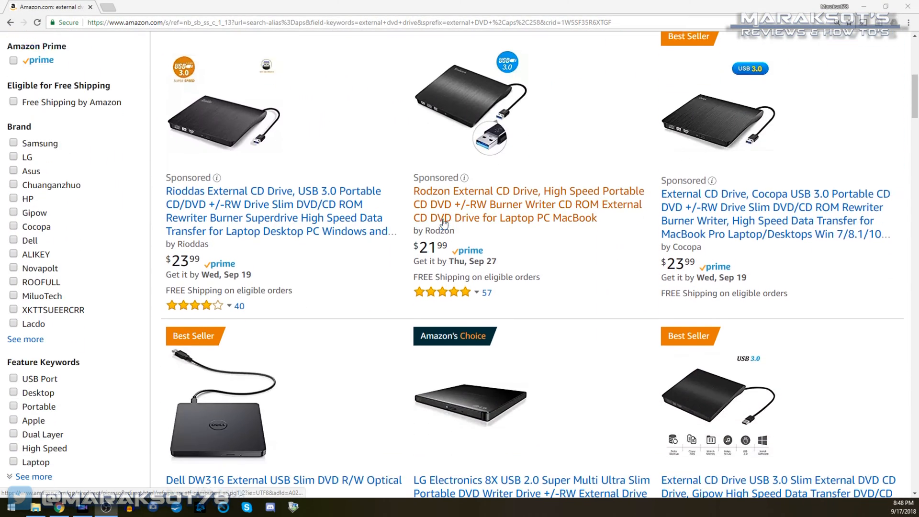
{"action": "scroll", "scroll_direction": "down", "scroll_amount": 3}
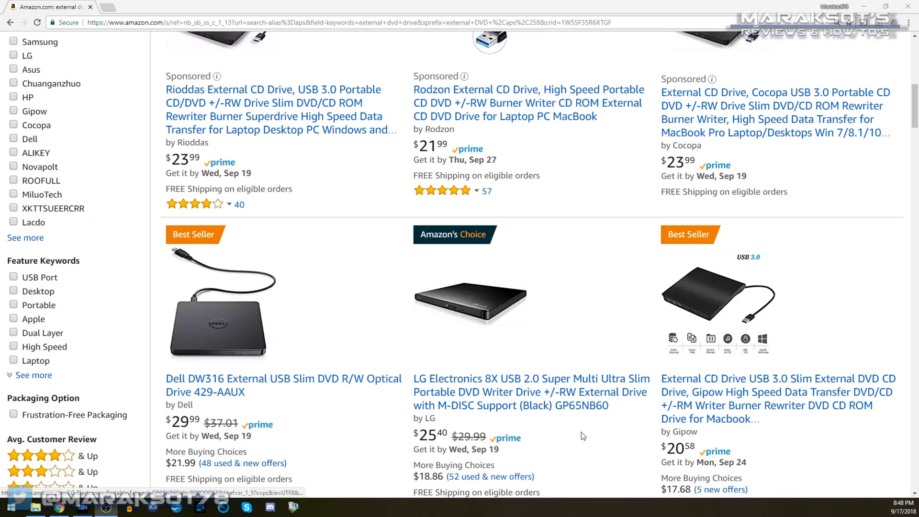